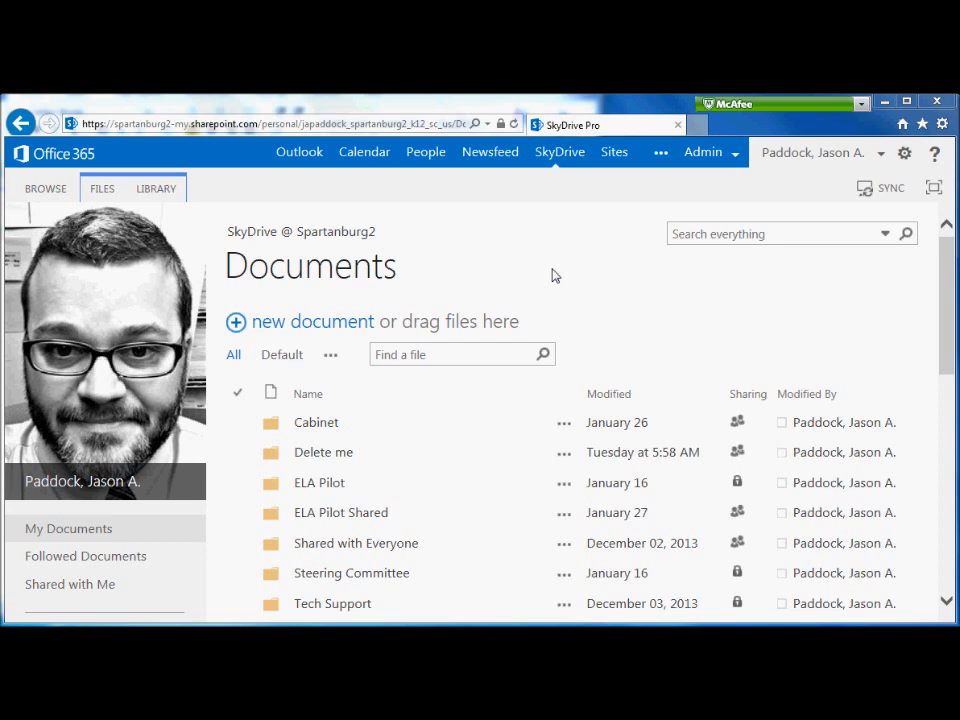
mouse_move(561, 218)
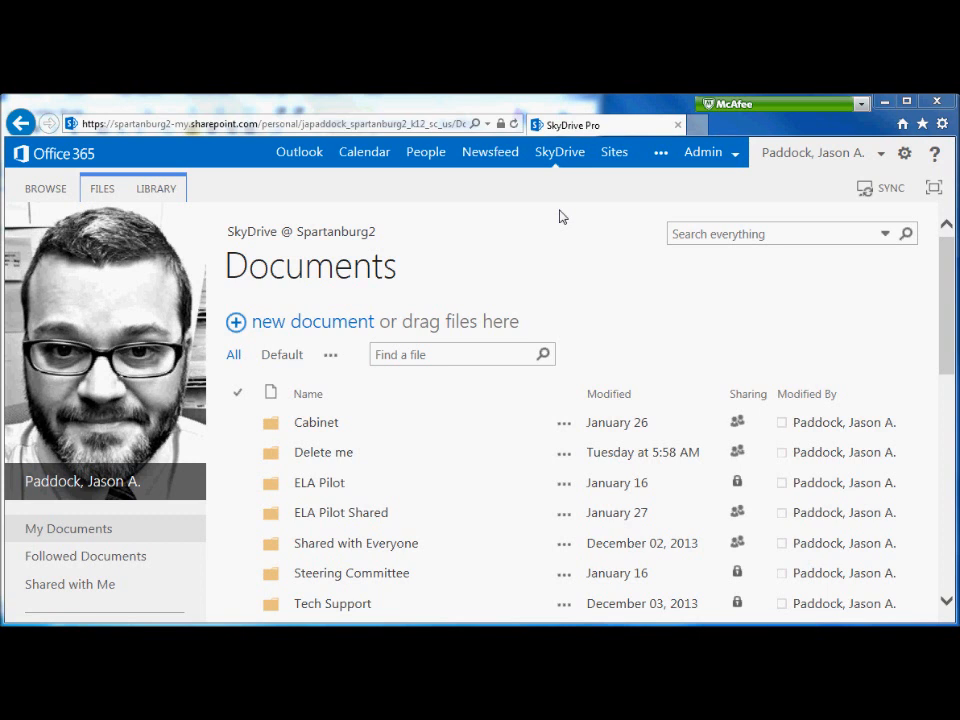
mouse_move(590, 189)
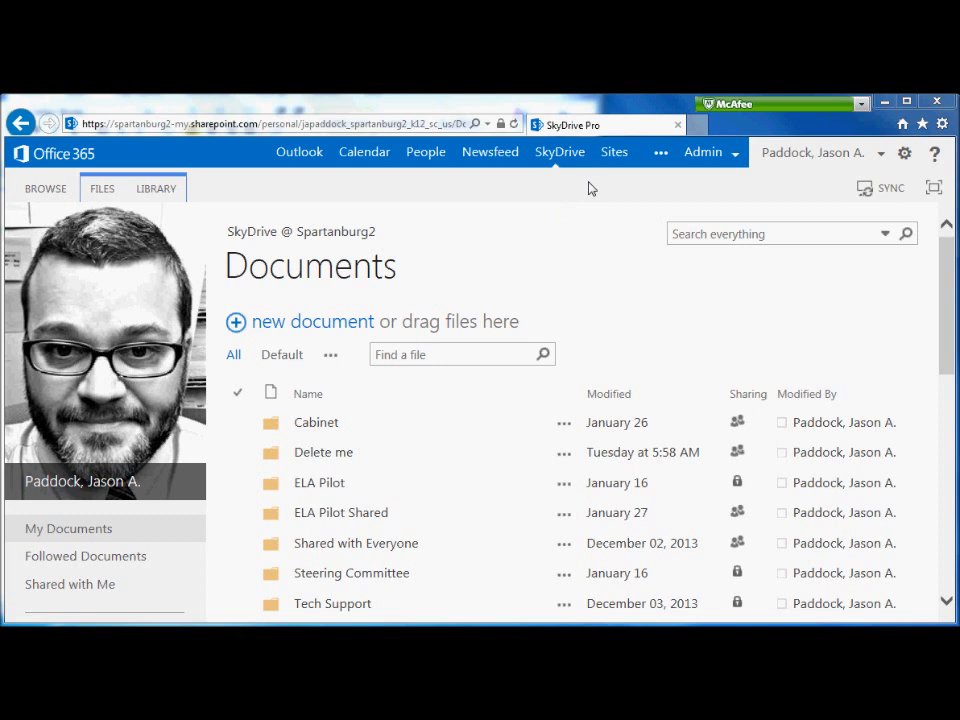
mouse_move(745, 130)
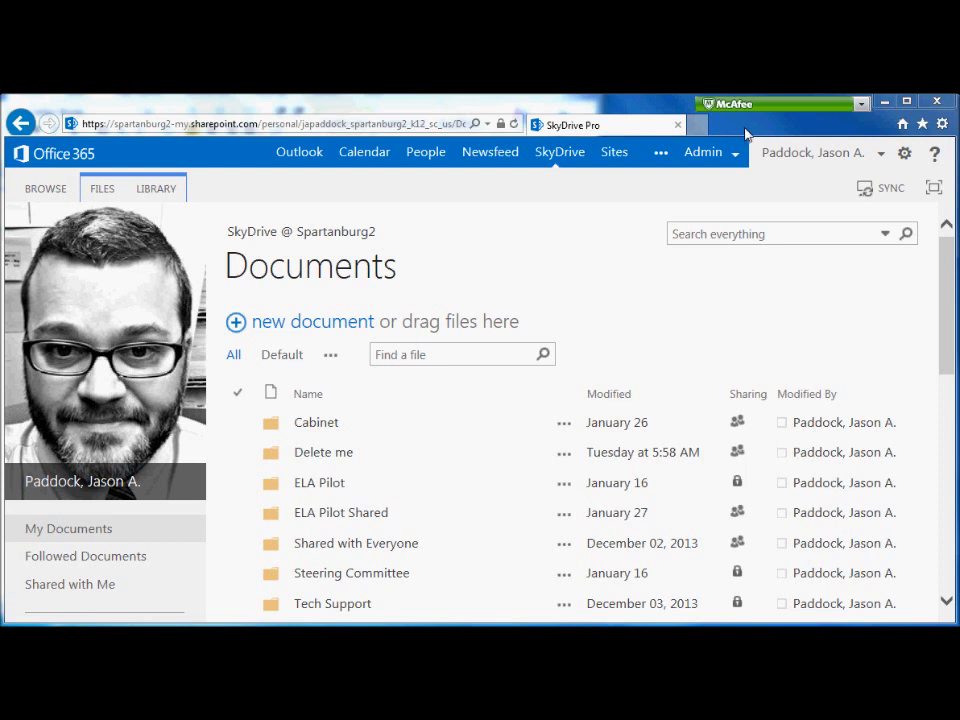
Turn on the Favorites bar from the title-area context menu.
right_click(745, 130)
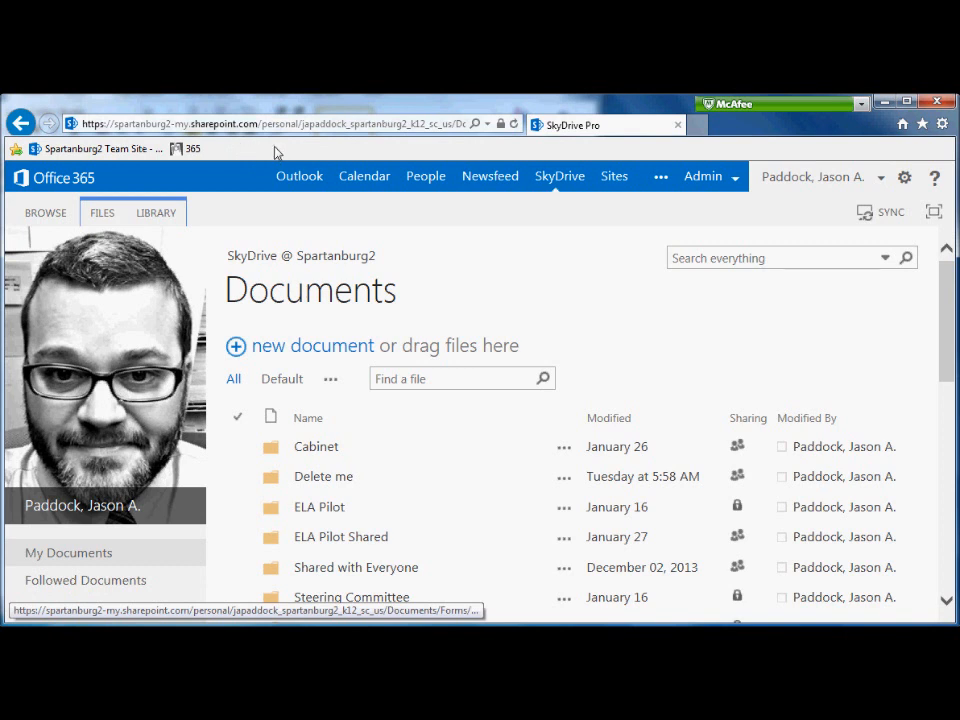
mouse_move(150, 148)
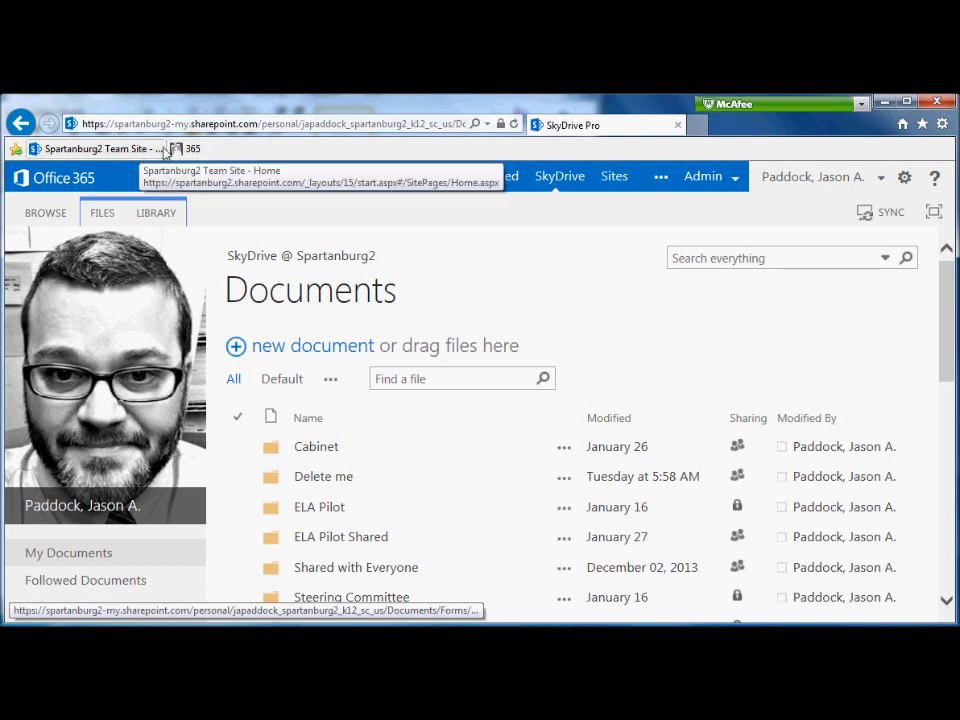
mouse_move(315, 155)
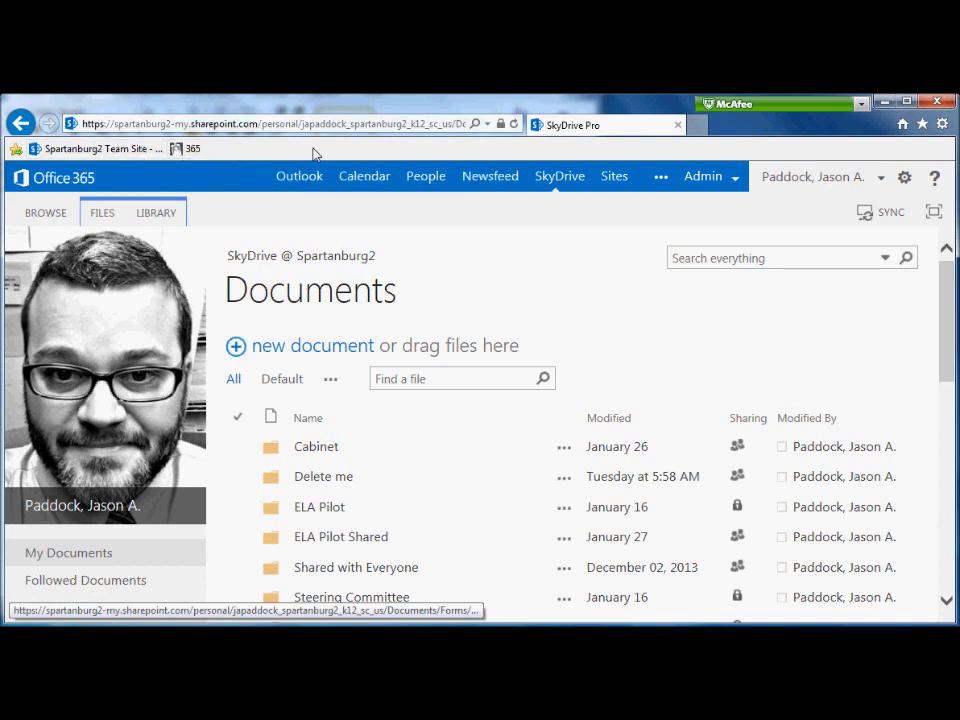
mouse_move(490, 176)
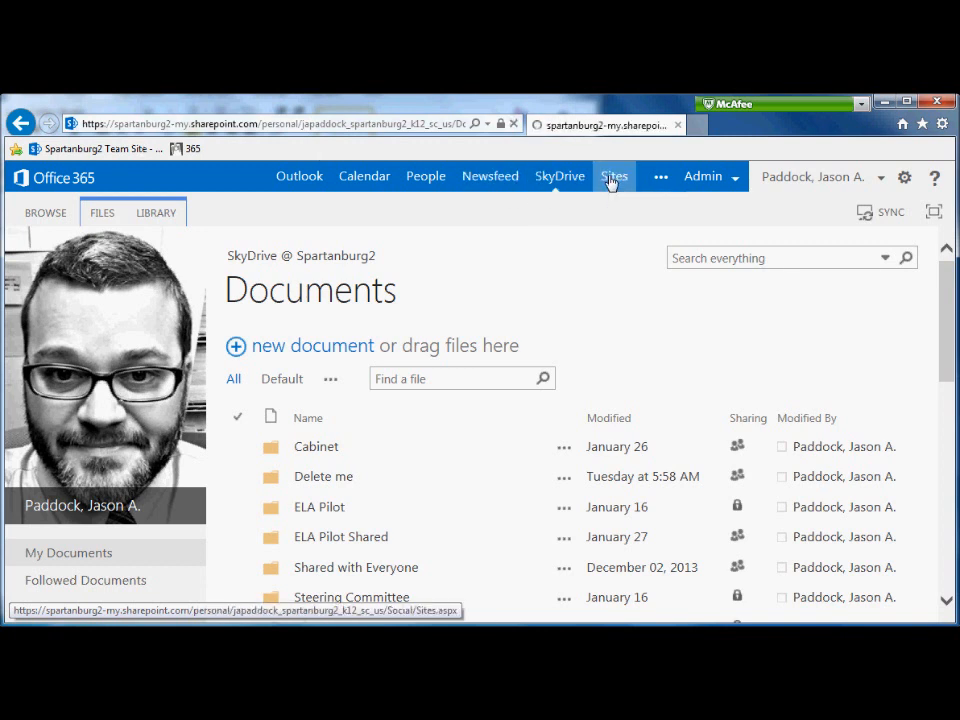
Go to the Office 365 Sites page from the top bar.
left_click(614, 176)
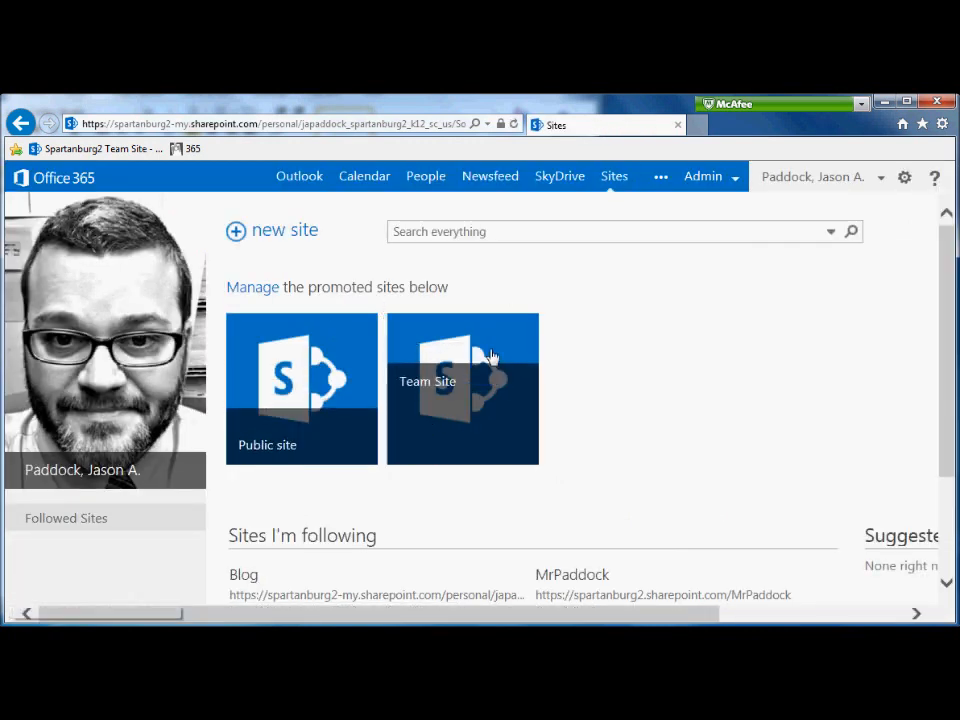
mouse_move(330, 147)
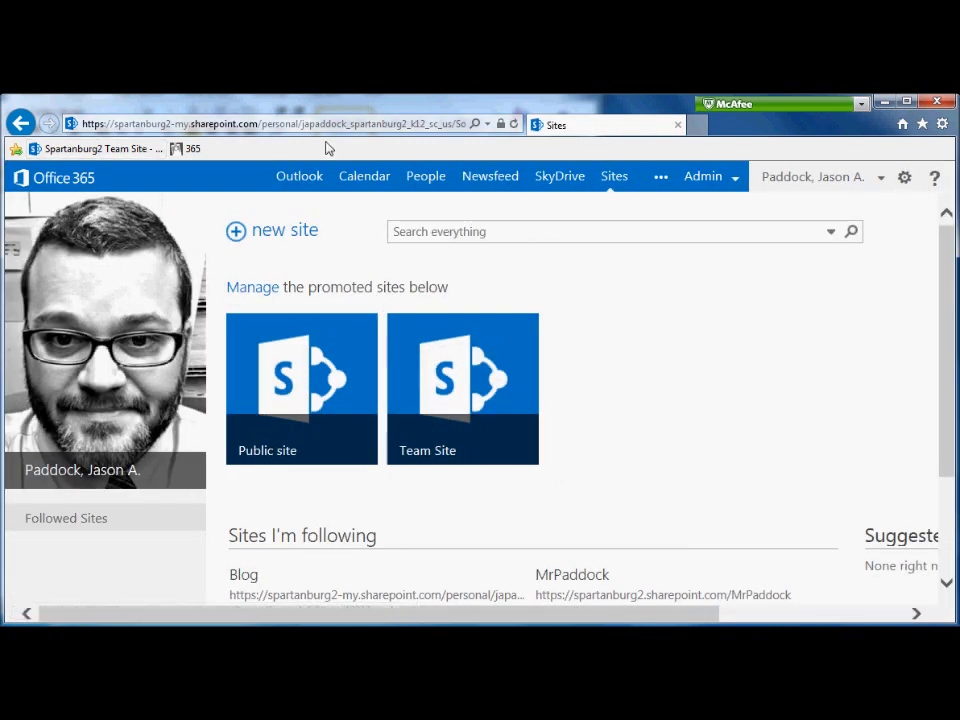
mouse_move(15, 148)
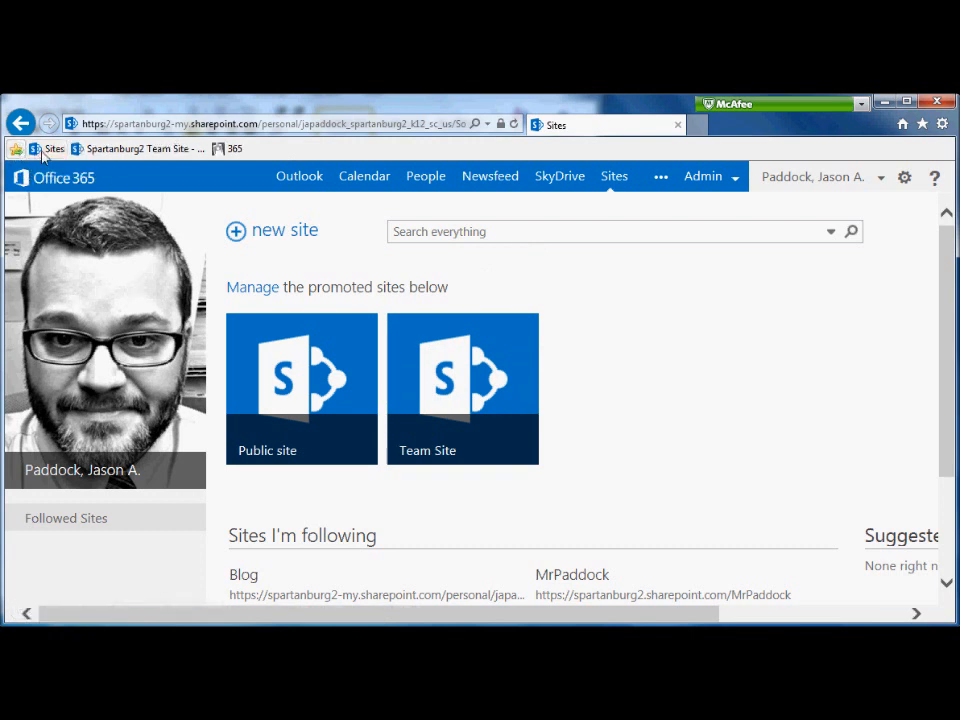
mouse_move(53, 148)
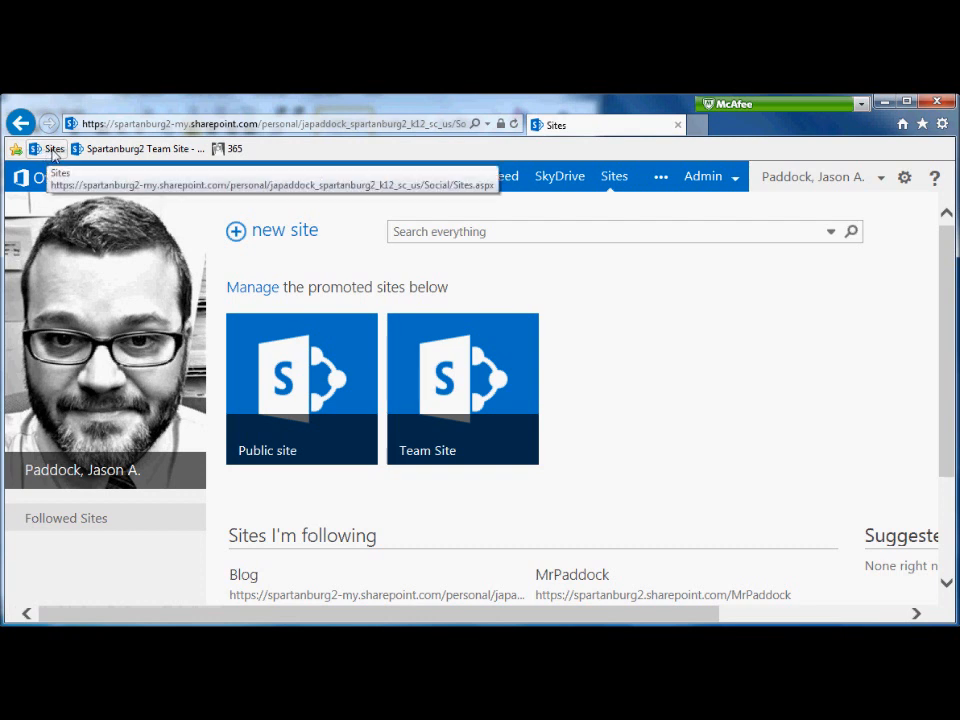
mouse_move(210, 149)
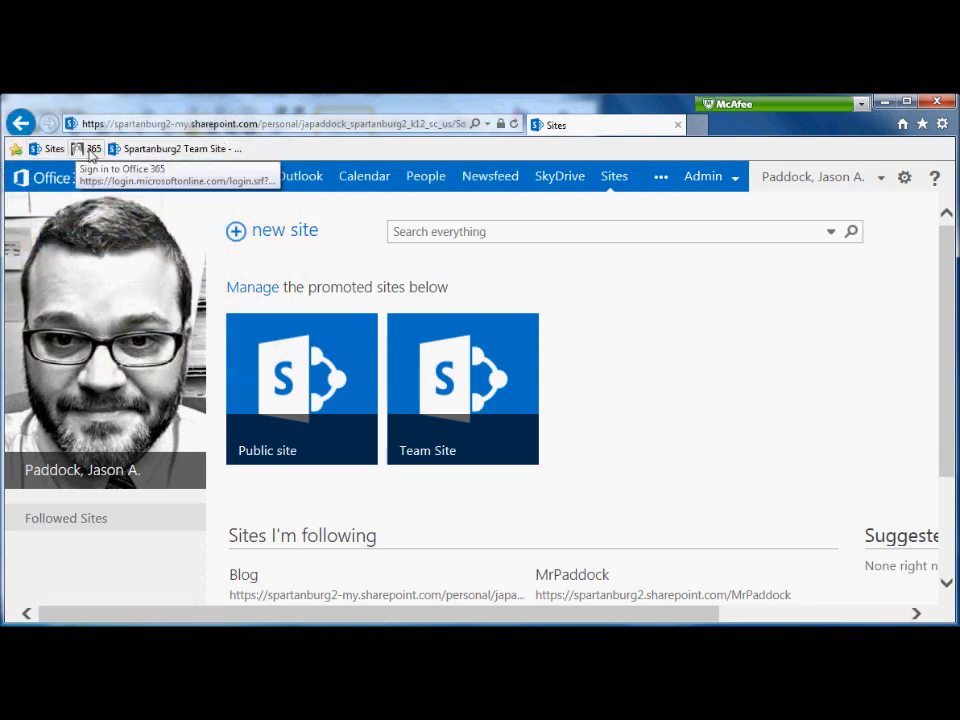
mouse_move(175, 148)
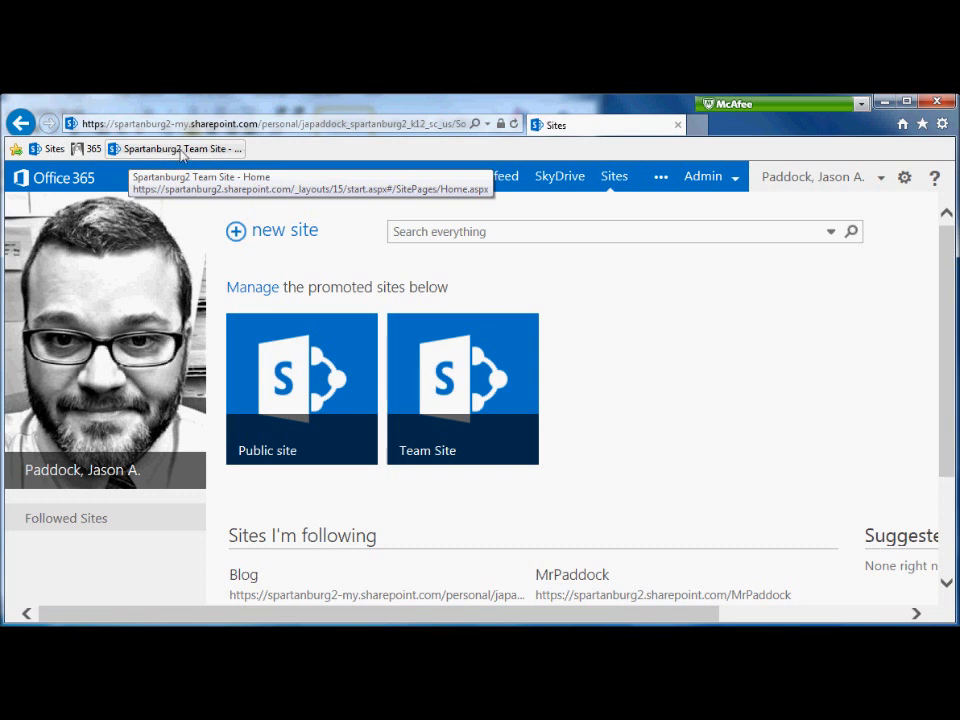
mouse_move(210, 150)
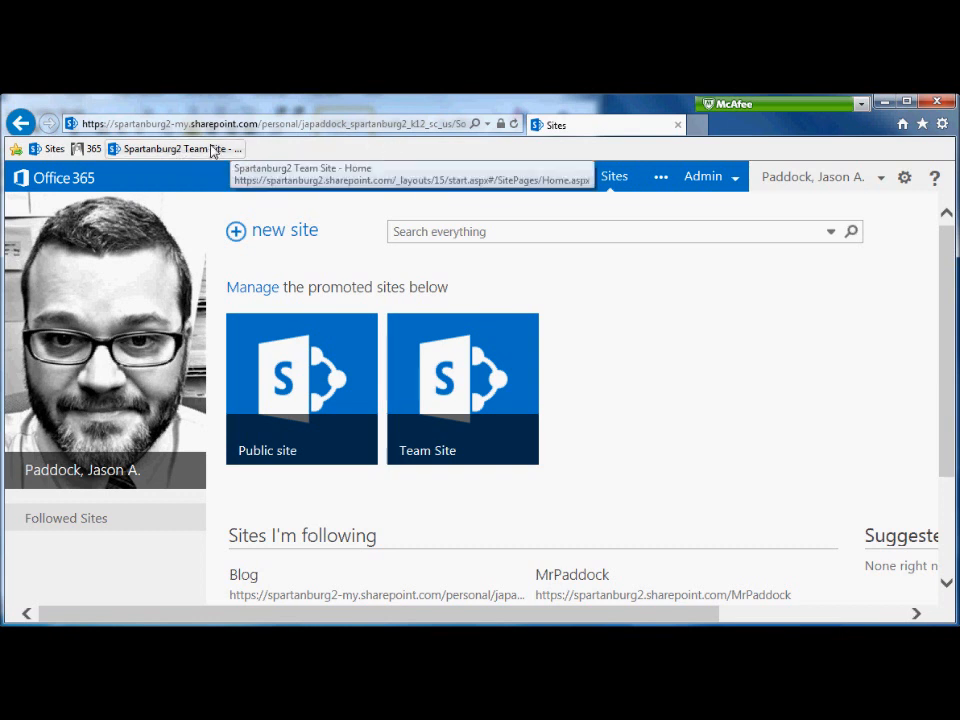
Rename the Spartanburg2 Team Site favorite to 'Team Site'.
right_click(175, 148)
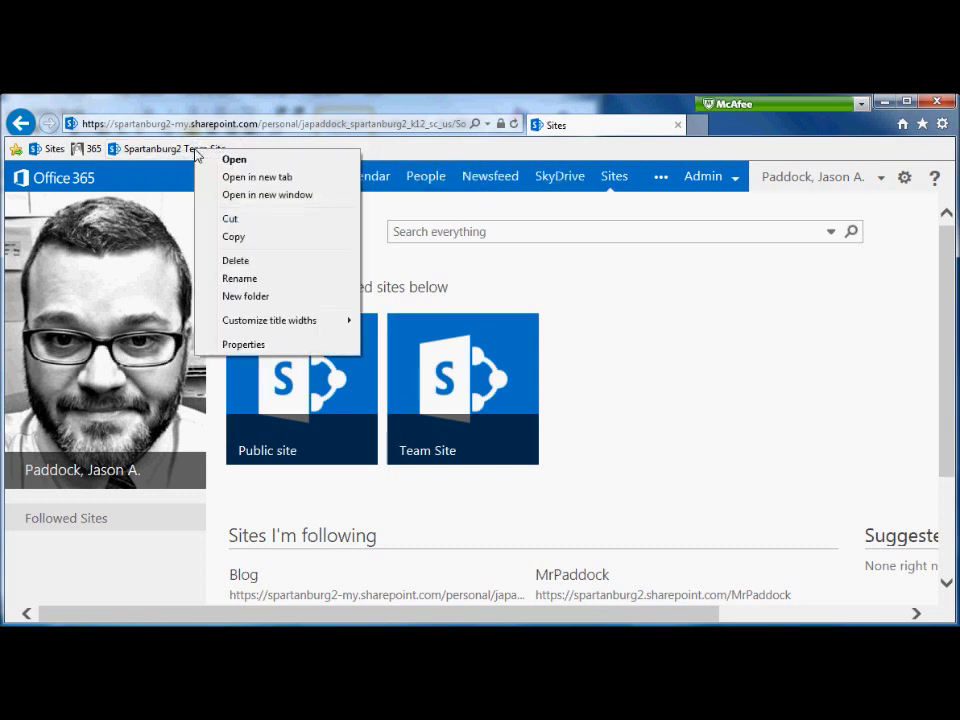
mouse_move(240, 278)
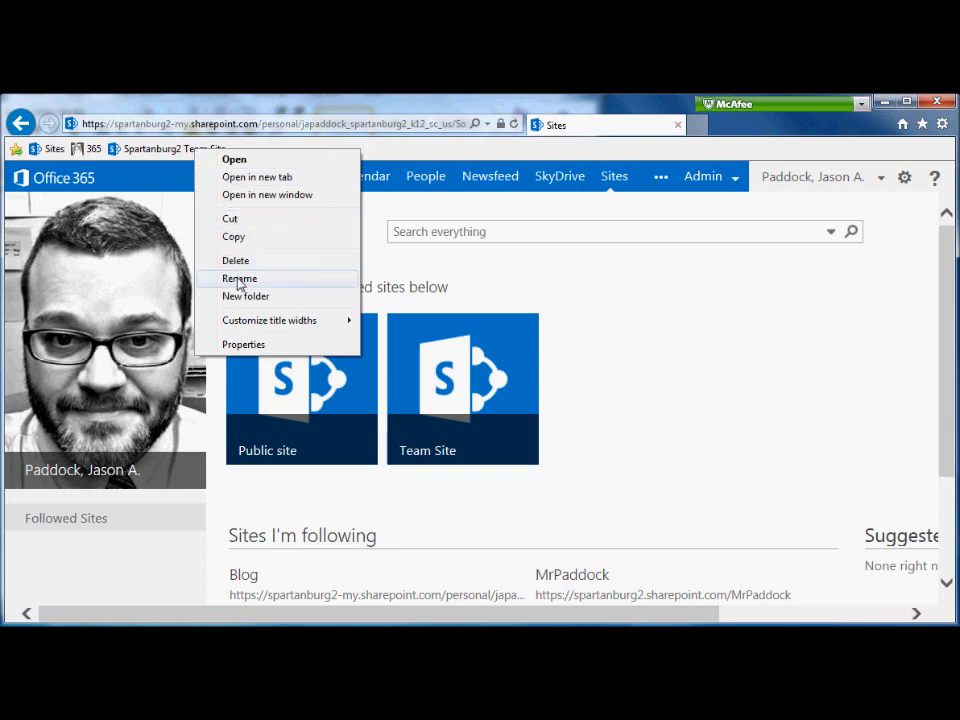
left_click(240, 278)
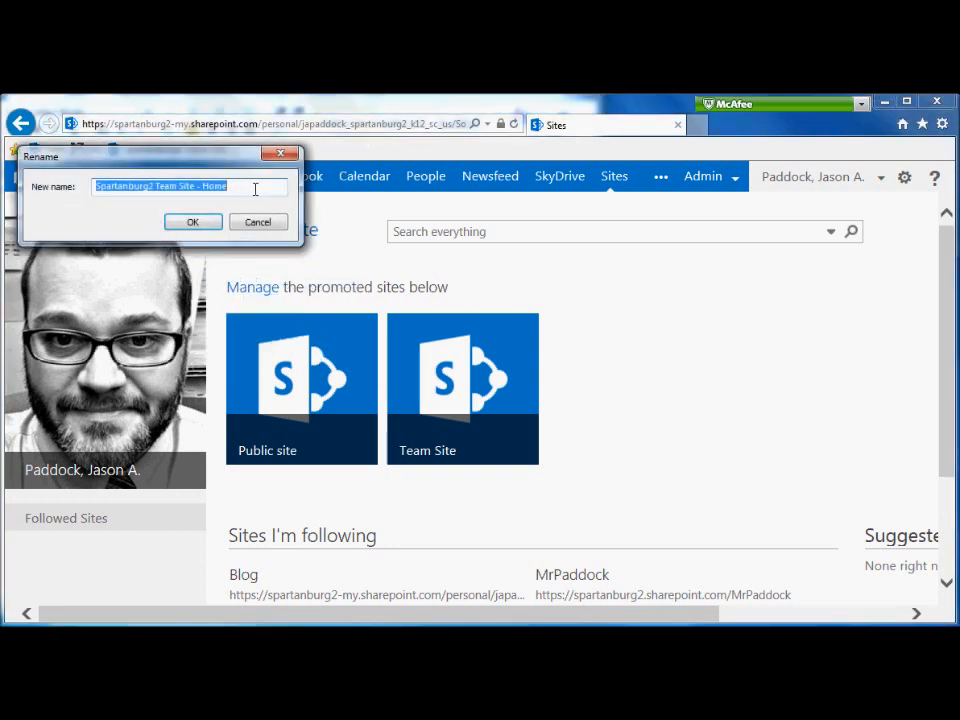
type("Tea")
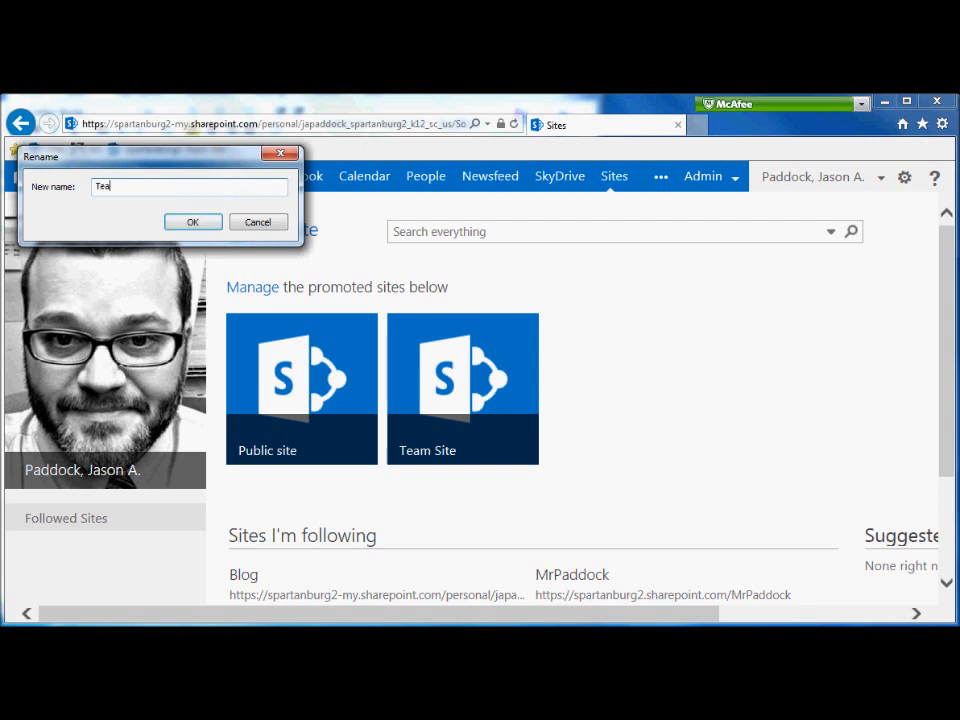
type("m Site")
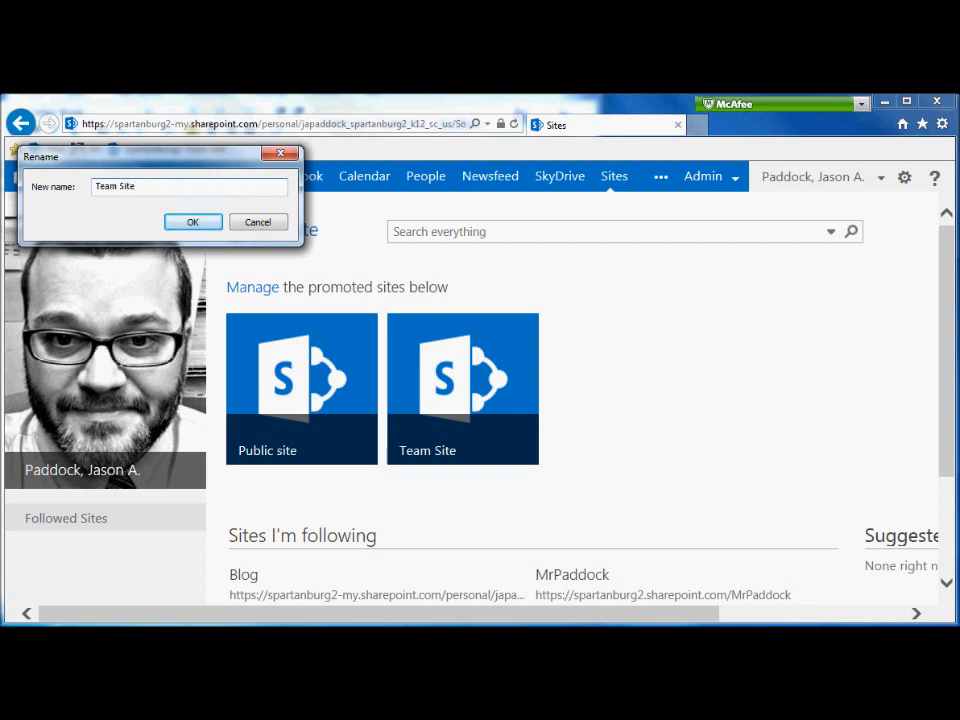
left_click(193, 221)
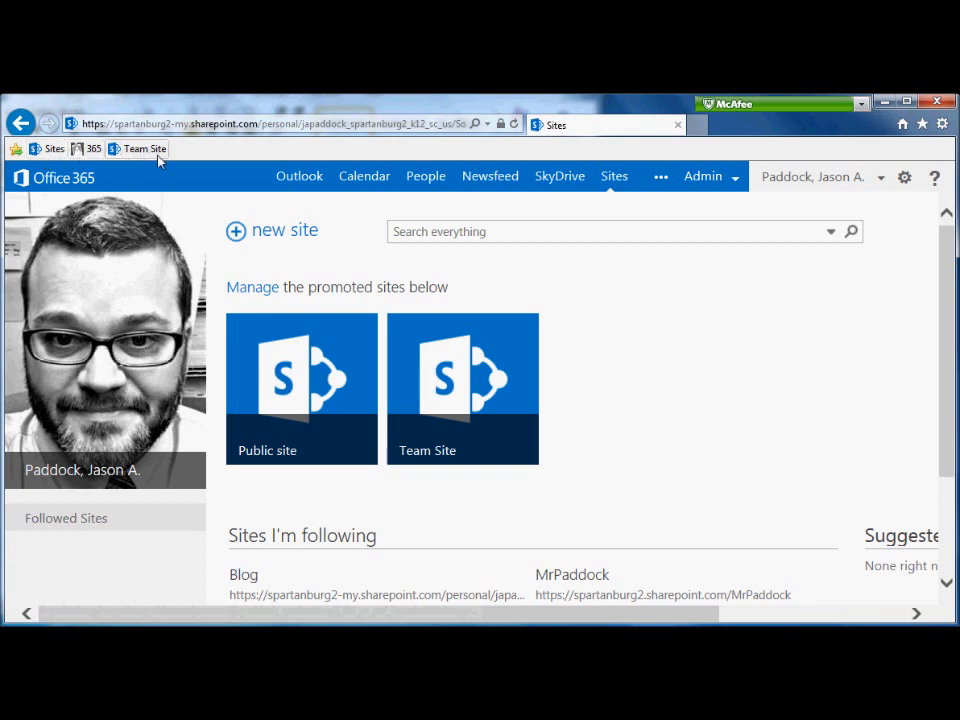
mouse_move(340, 186)
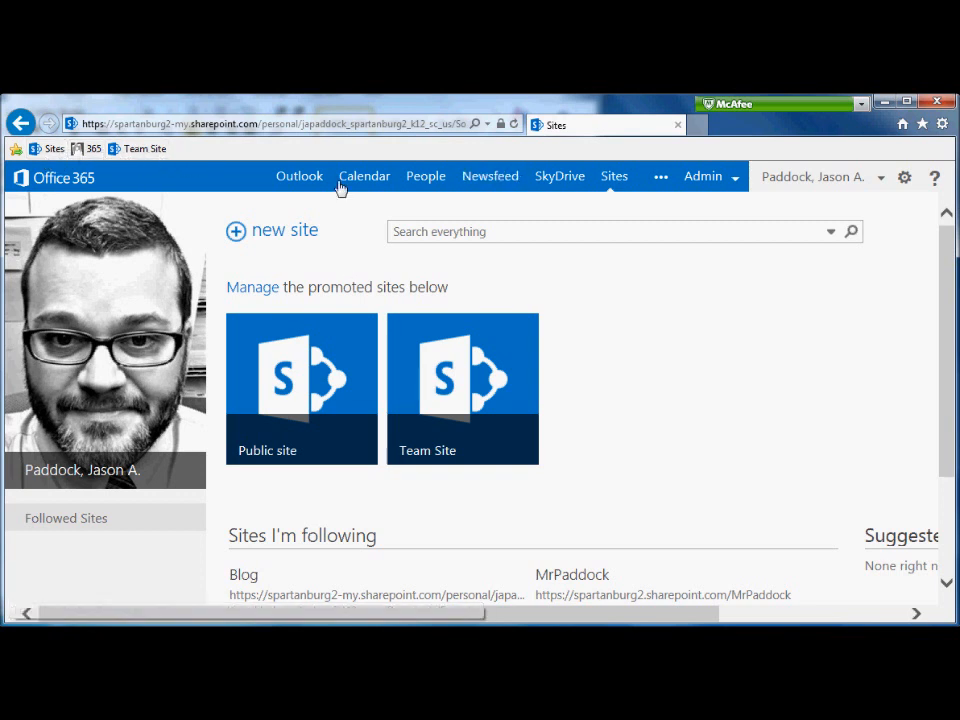
mouse_move(300, 176)
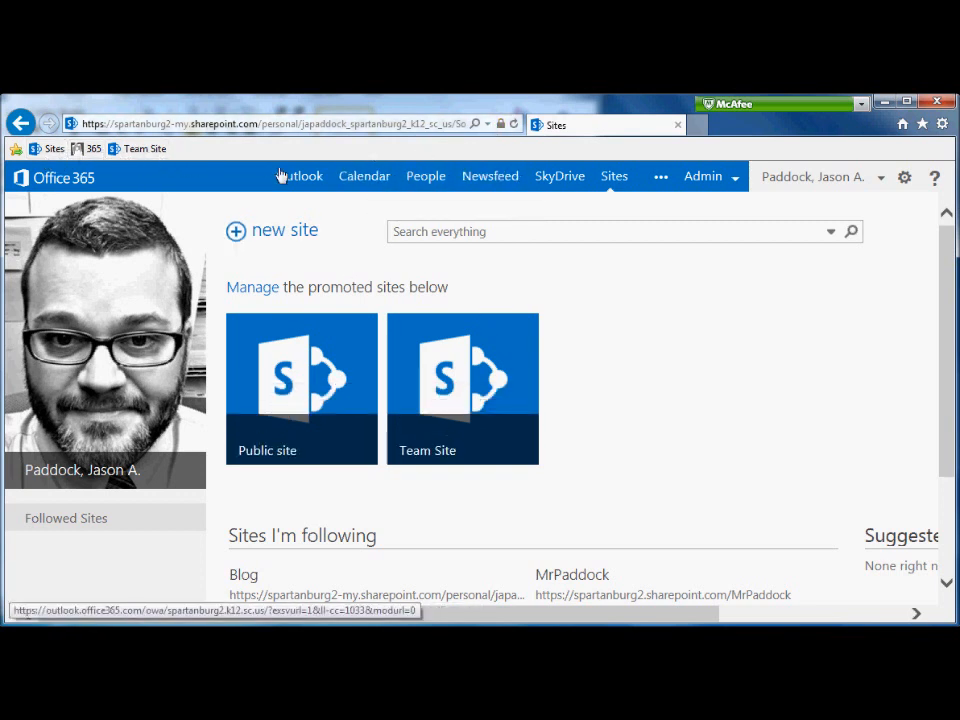
mouse_move(147, 148)
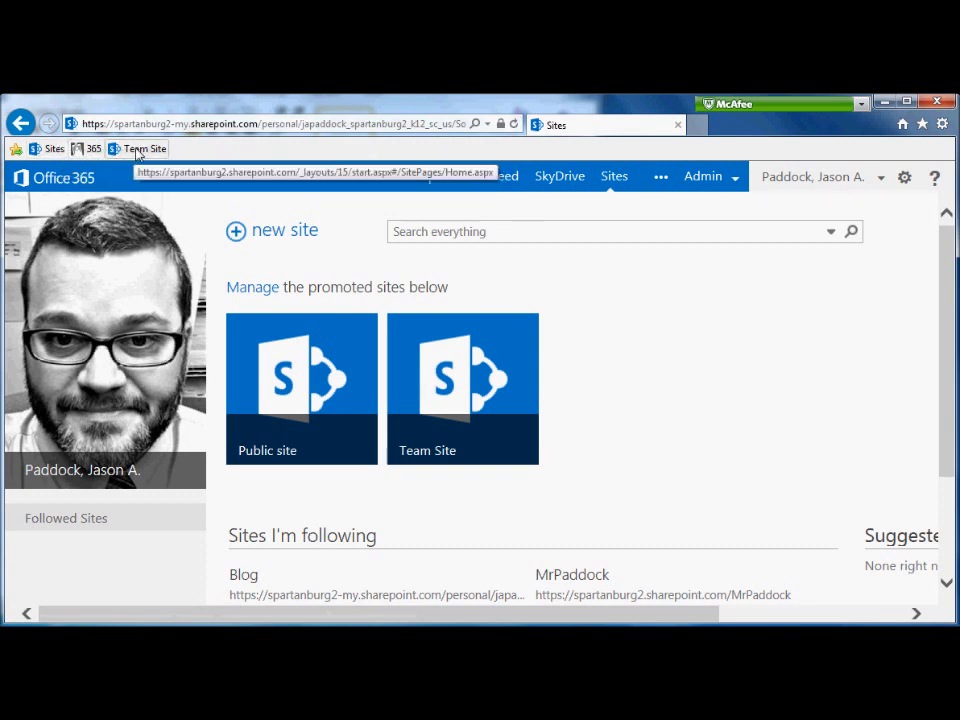
mouse_move(227, 153)
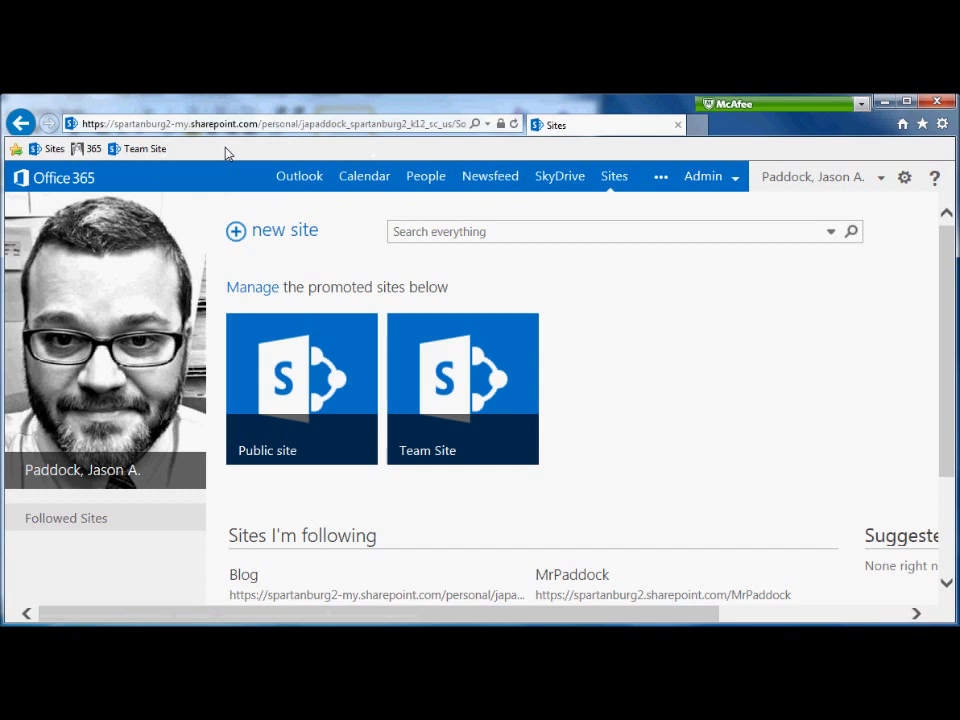